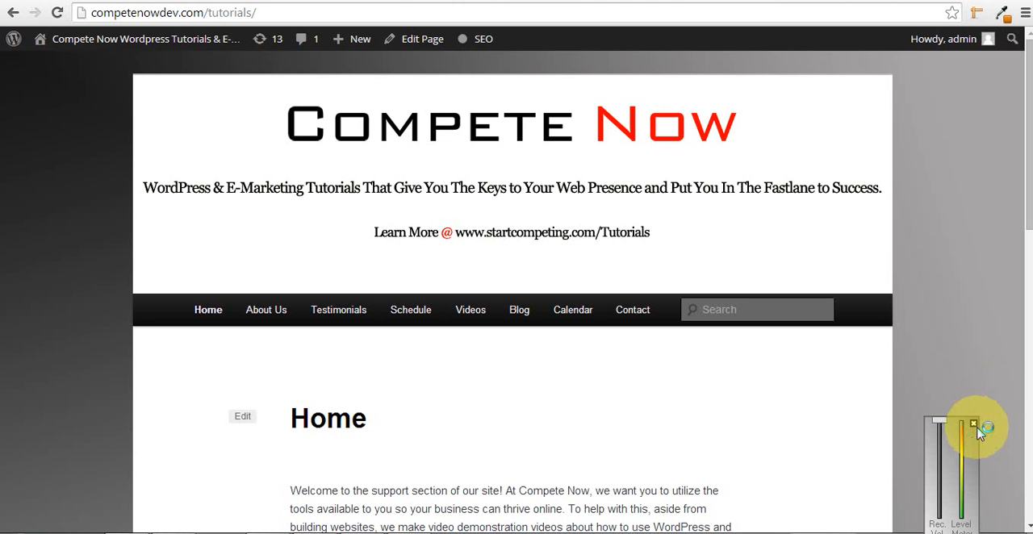
{"action": "mouse_move", "coordinate": [972, 423]}
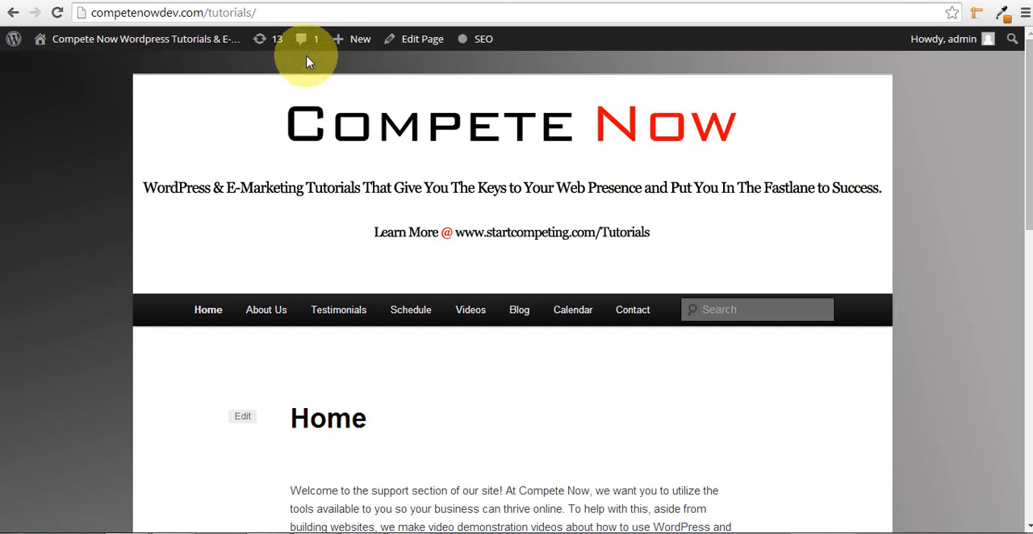
{"action": "mouse_move", "coordinate": [110, 310]}
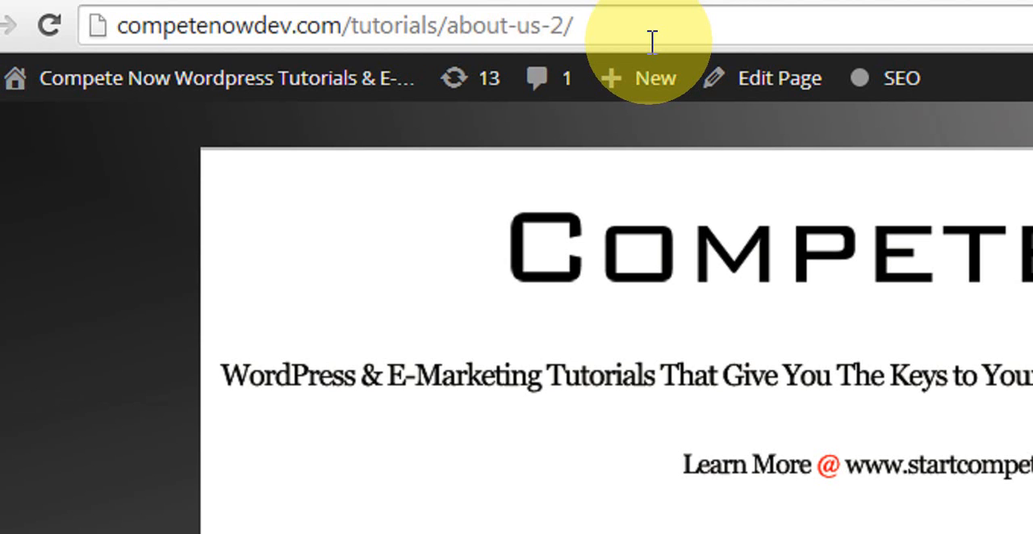
- Load the made-up address ending in about-us-2-oldURL and view the page-not-found error
{"action": "type", "text": "o"}
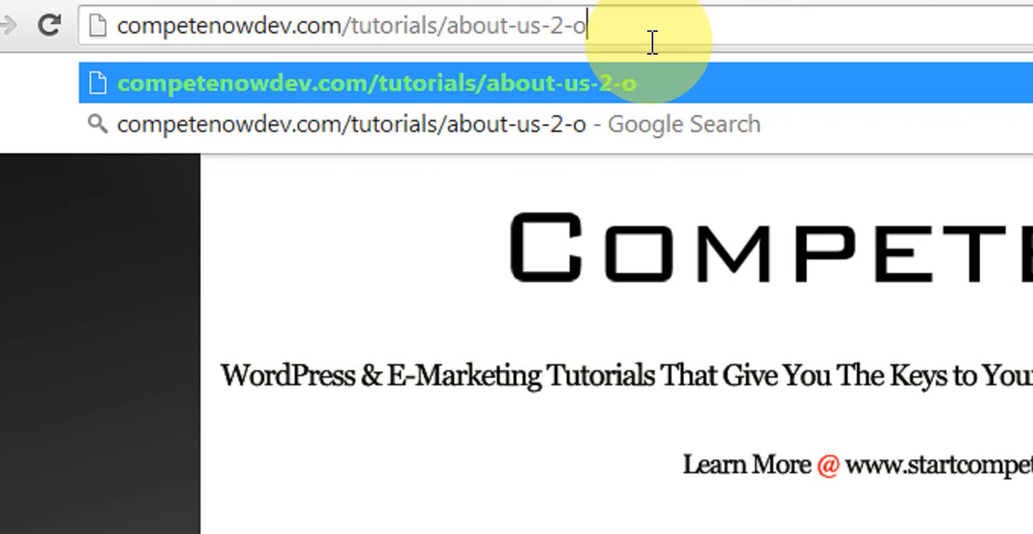
{"action": "type", "text": "ldUR"}
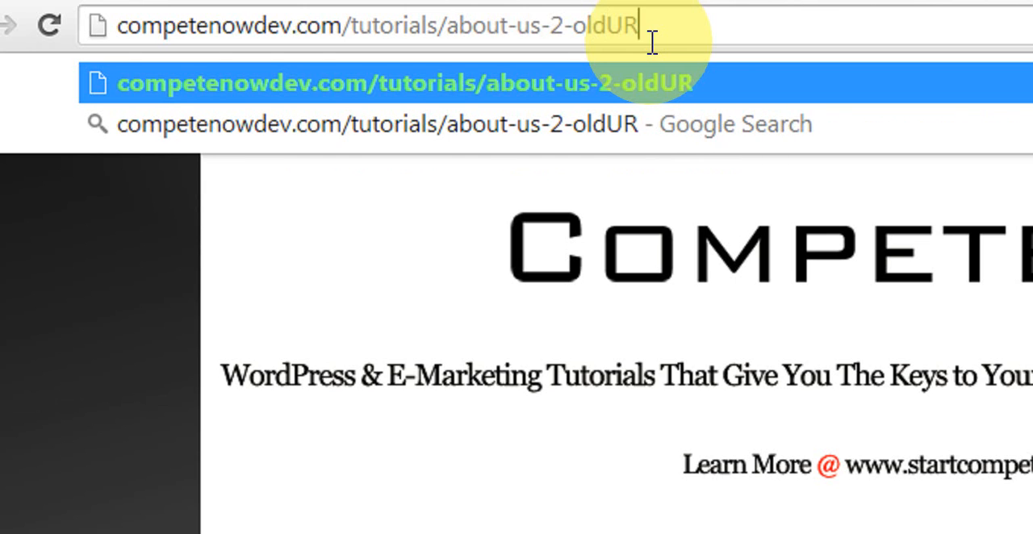
{"action": "type", "text": "L"}
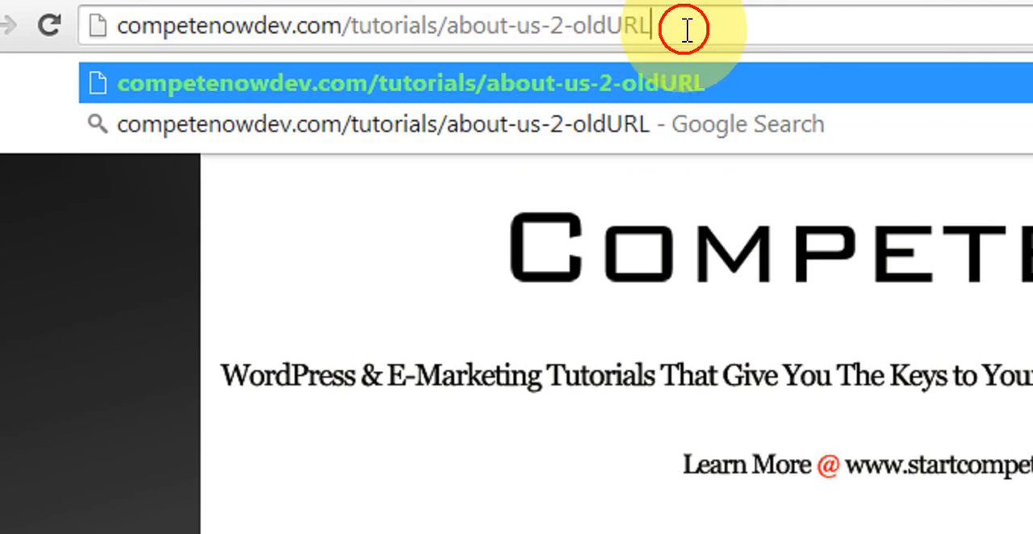
{"action": "right_click", "coordinate": [685, 29]}
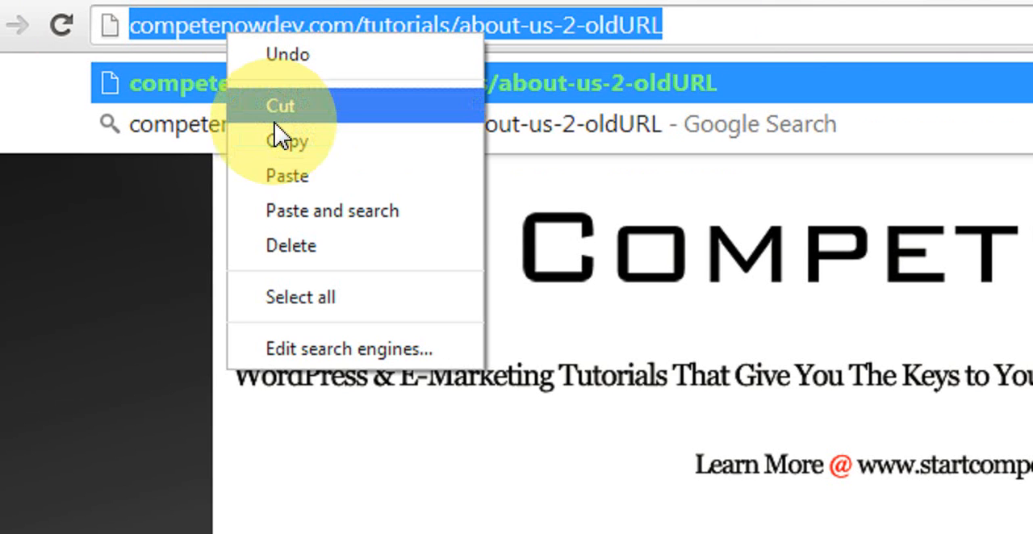
{"action": "left_click", "coordinate": [557, 26]}
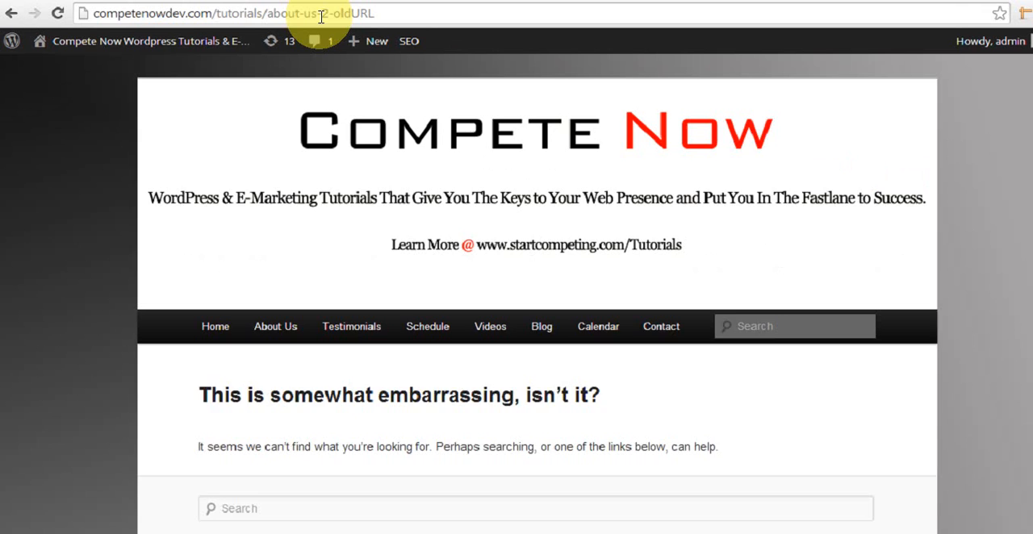
{"action": "scroll", "scroll_direction": "down", "scroll_amount": 3}
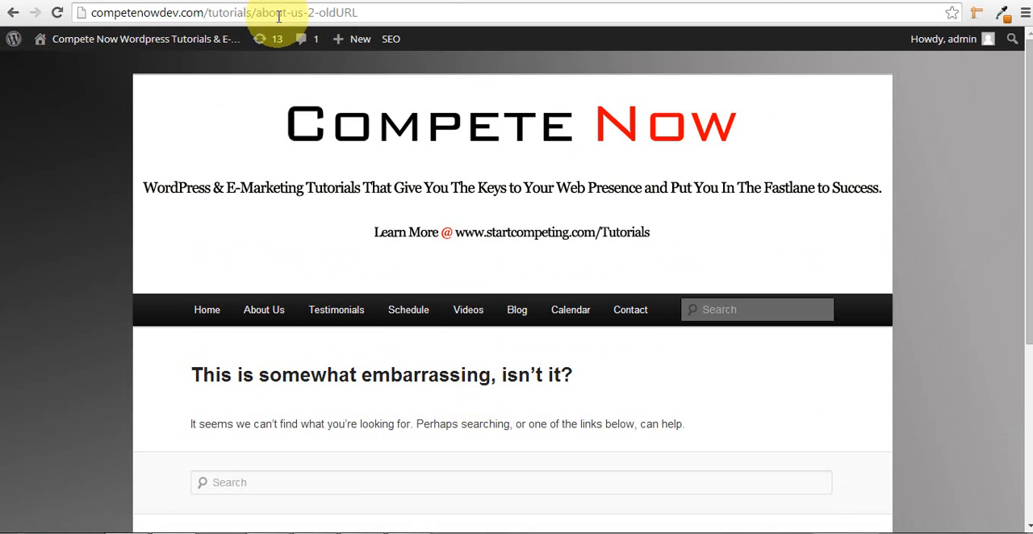
{"action": "mouse_move", "coordinate": [171, 55]}
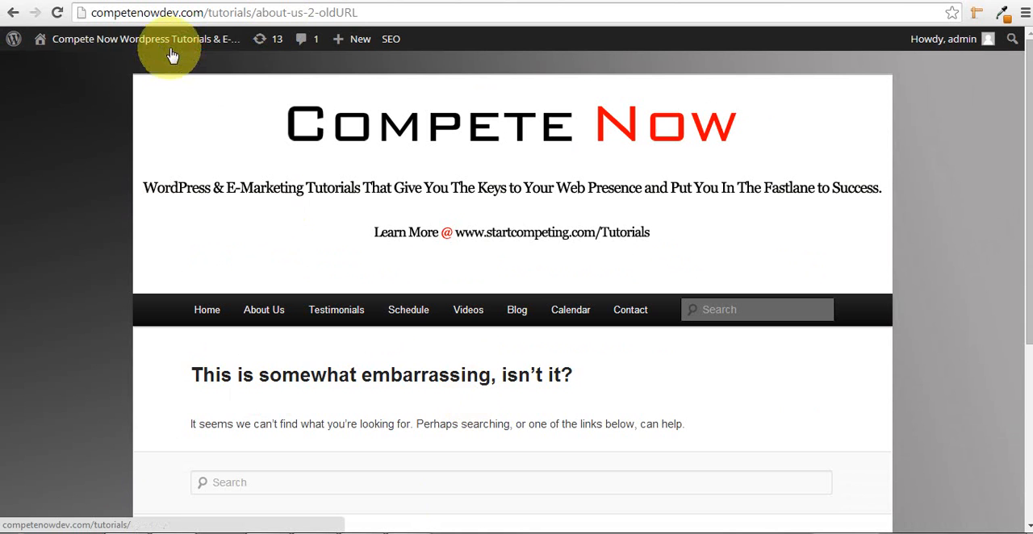
- Reach Plugins > Add New from the admin dashboard, ready to search the directory
{"action": "left_click", "coordinate": [142, 39]}
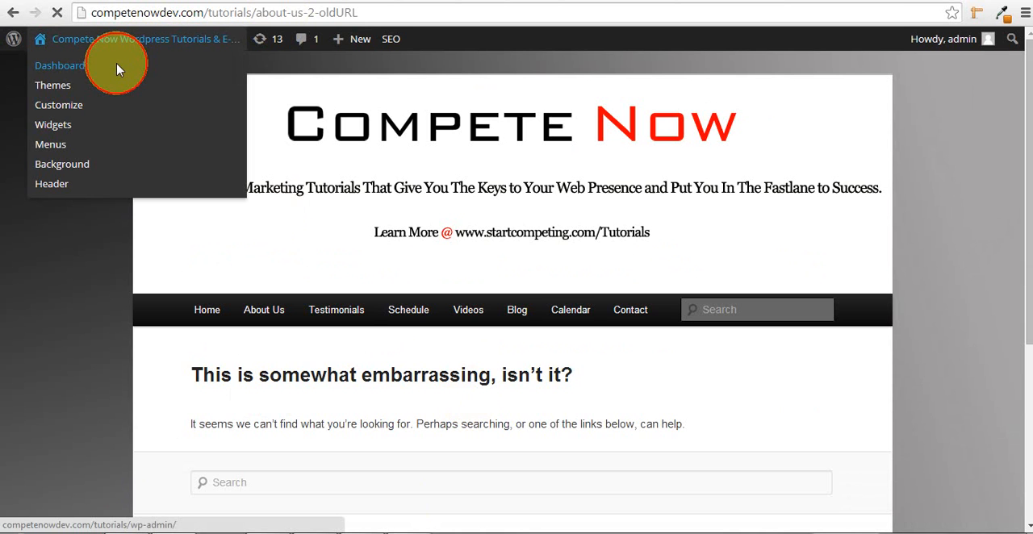
{"action": "left_click", "coordinate": [58, 64]}
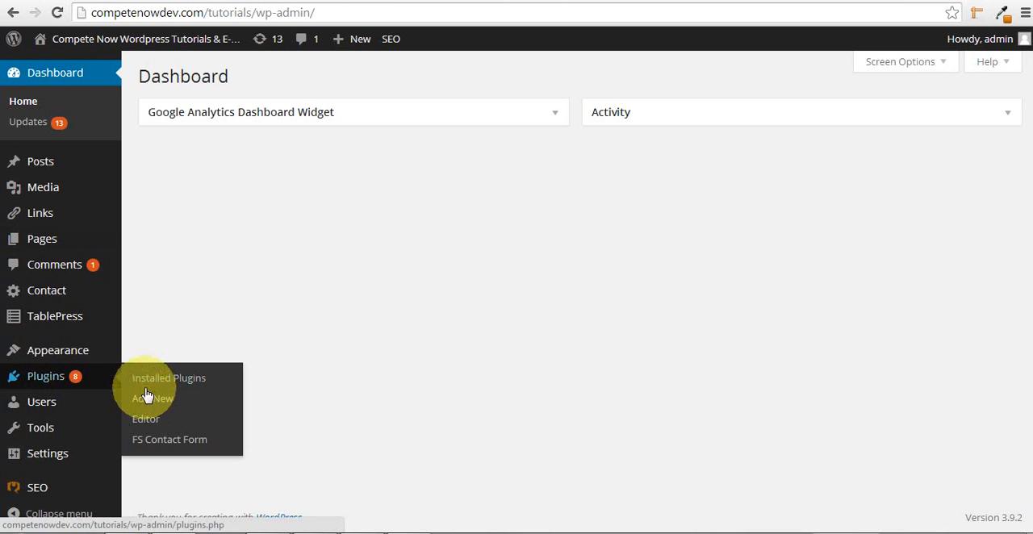
{"action": "left_click", "coordinate": [152, 398]}
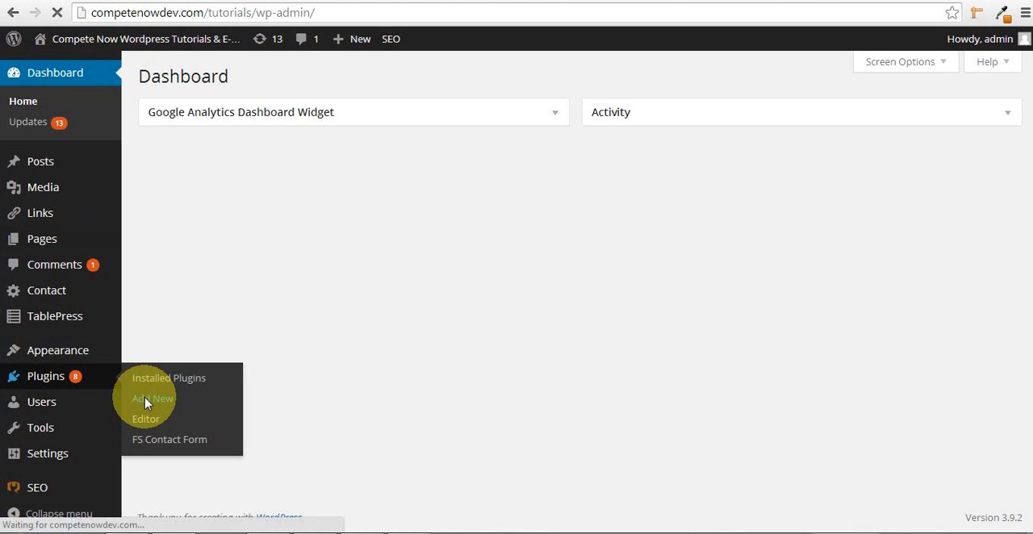
{"action": "left_click", "coordinate": [152, 397]}
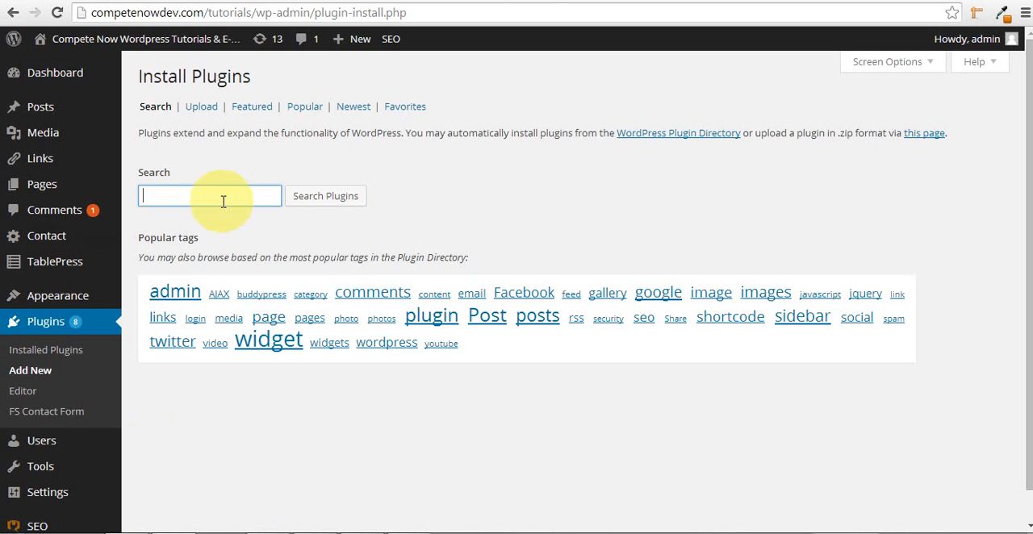
- Search the plugin directory for 'simple 301 redirects'
{"action": "type", "text": "si"}
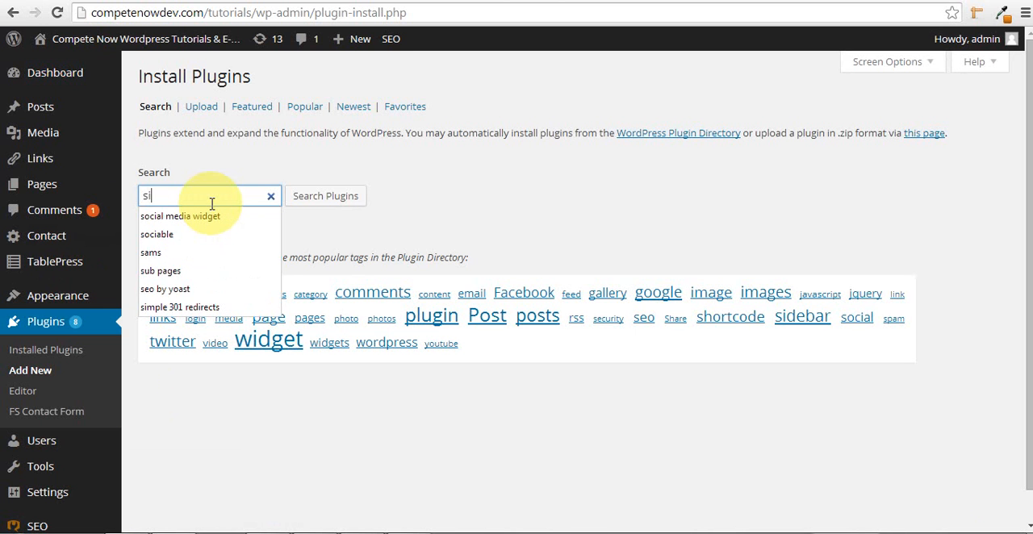
{"action": "left_click", "coordinate": [181, 306]}
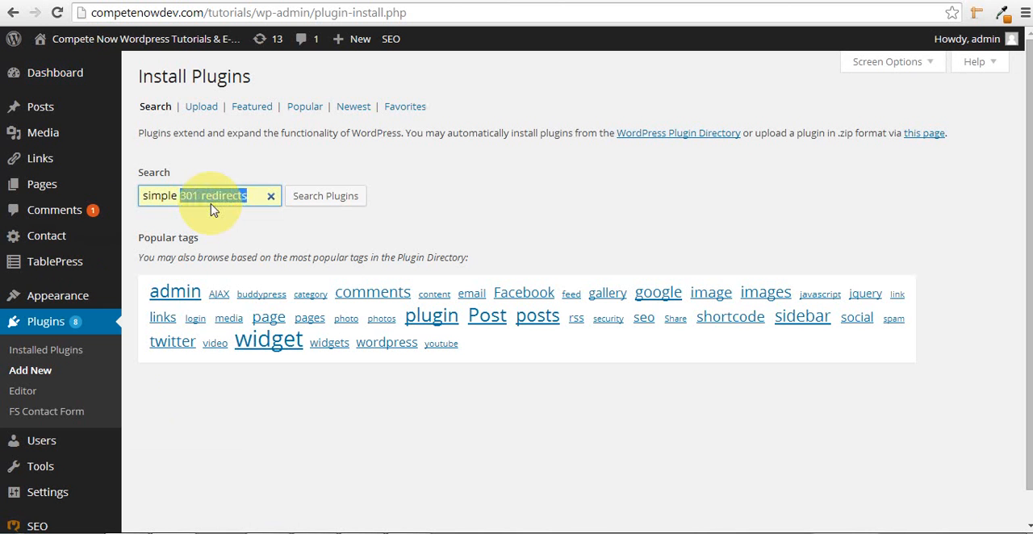
{"action": "left_click", "coordinate": [326, 195]}
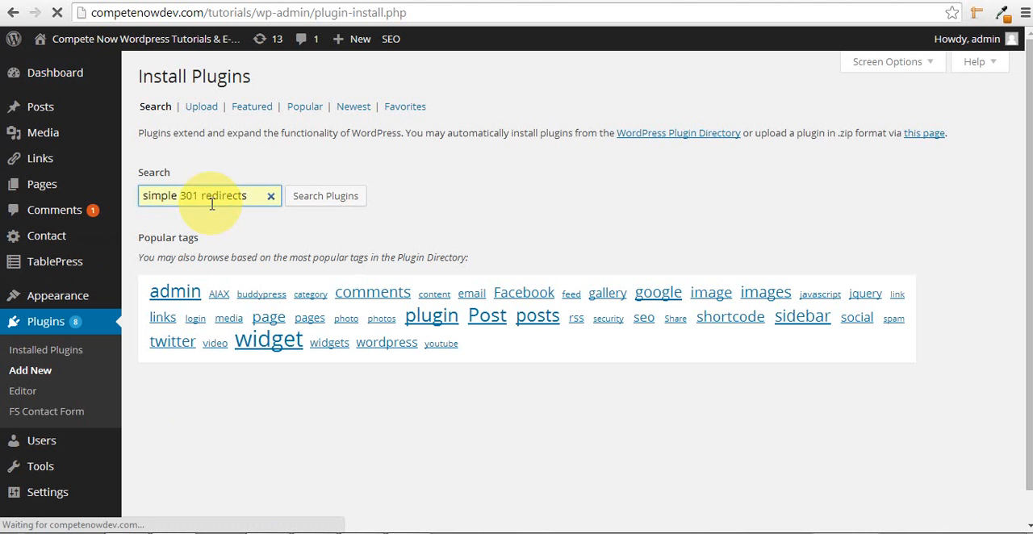
{"action": "left_click", "coordinate": [326, 195]}
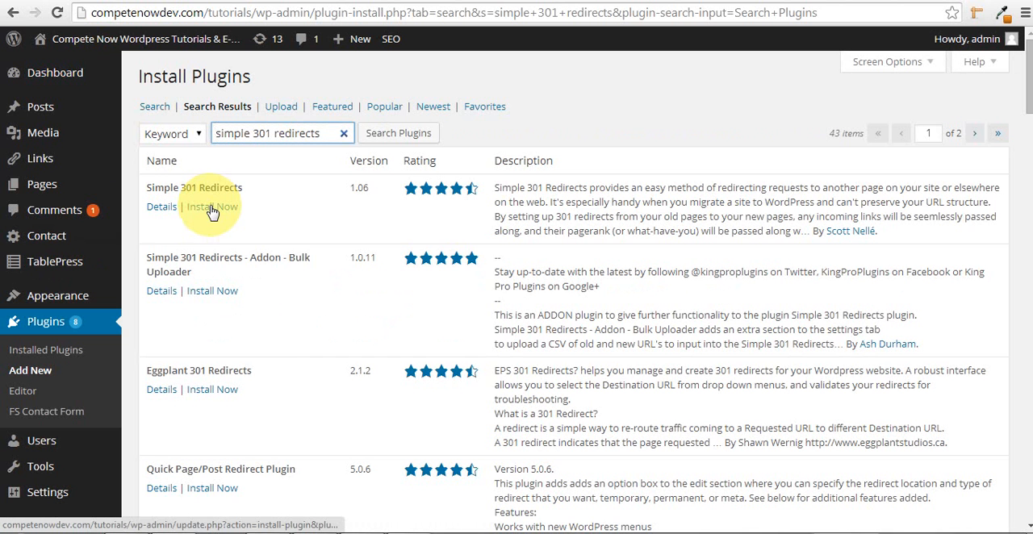
{"action": "mouse_move", "coordinate": [213, 206]}
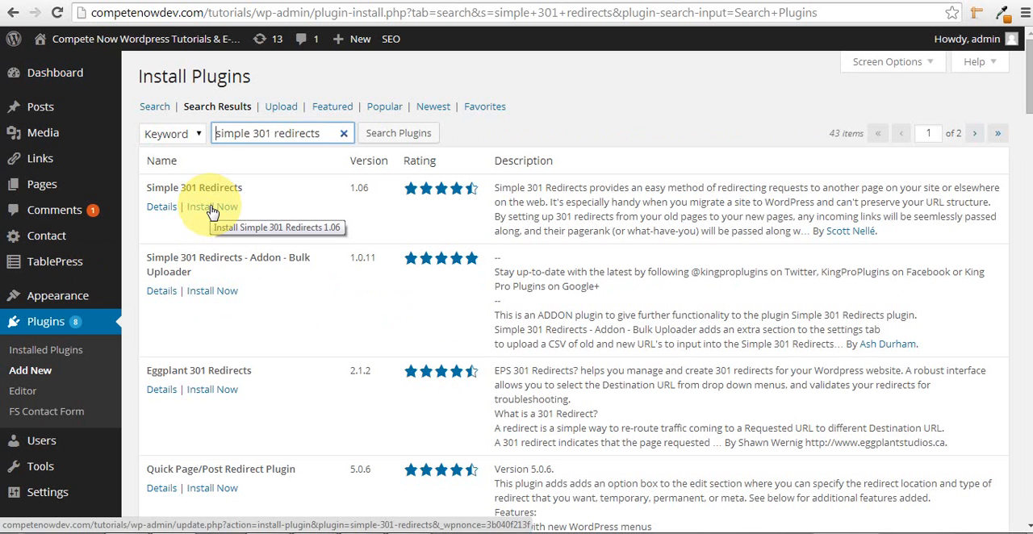
- Install the Simple 301 Redirects plugin and confirm with OK
{"action": "left_click", "coordinate": [211, 207]}
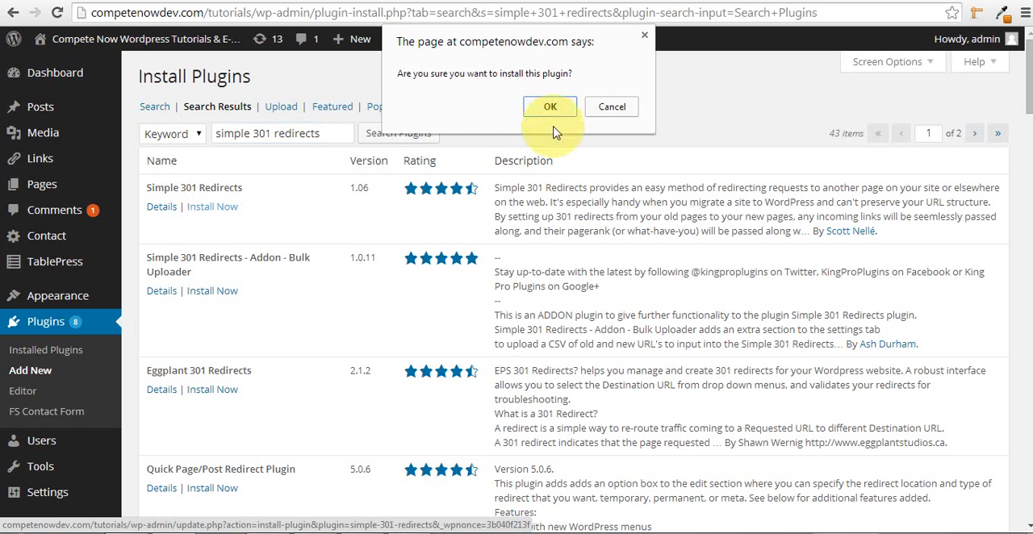
{"action": "left_click", "coordinate": [549, 107]}
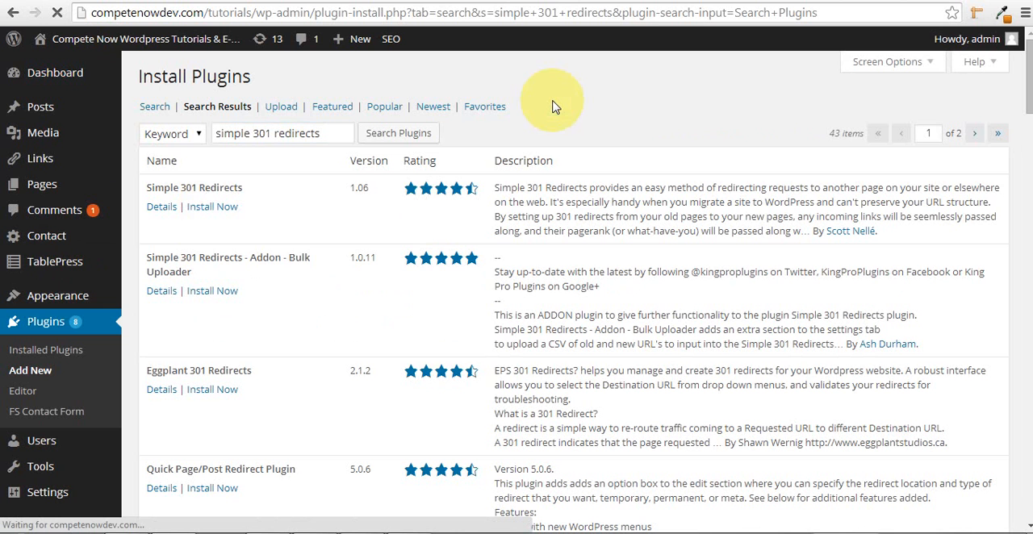
{"action": "left_click", "coordinate": [211, 206]}
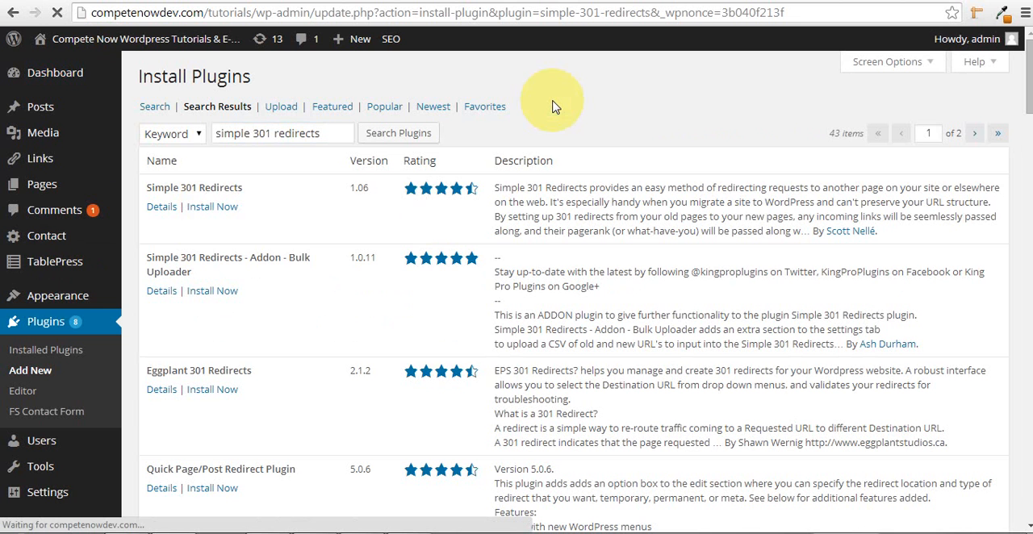
- Activate the newly installed Simple 301 Redirects 1.06 plugin
{"action": "left_click", "coordinate": [211, 206]}
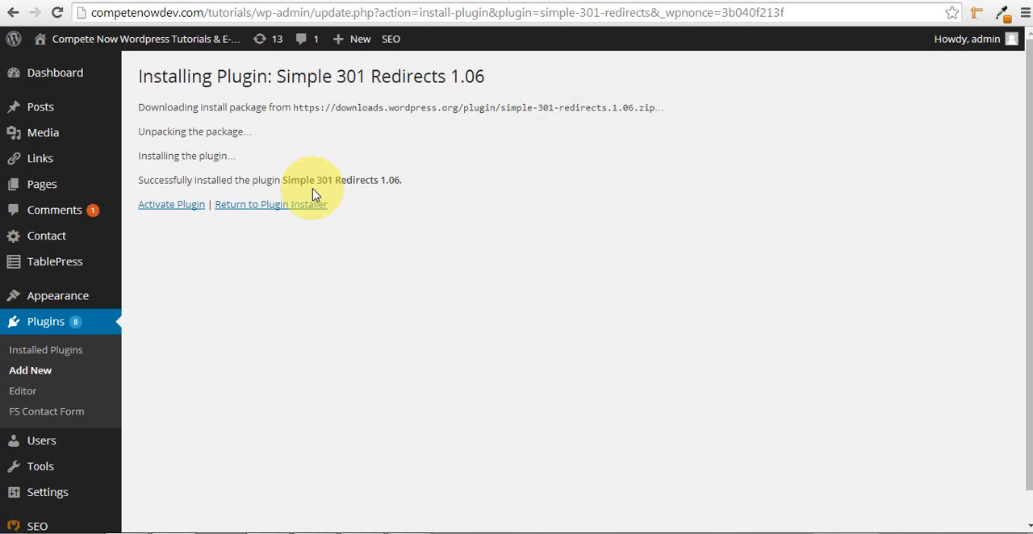
{"action": "left_click", "coordinate": [171, 204]}
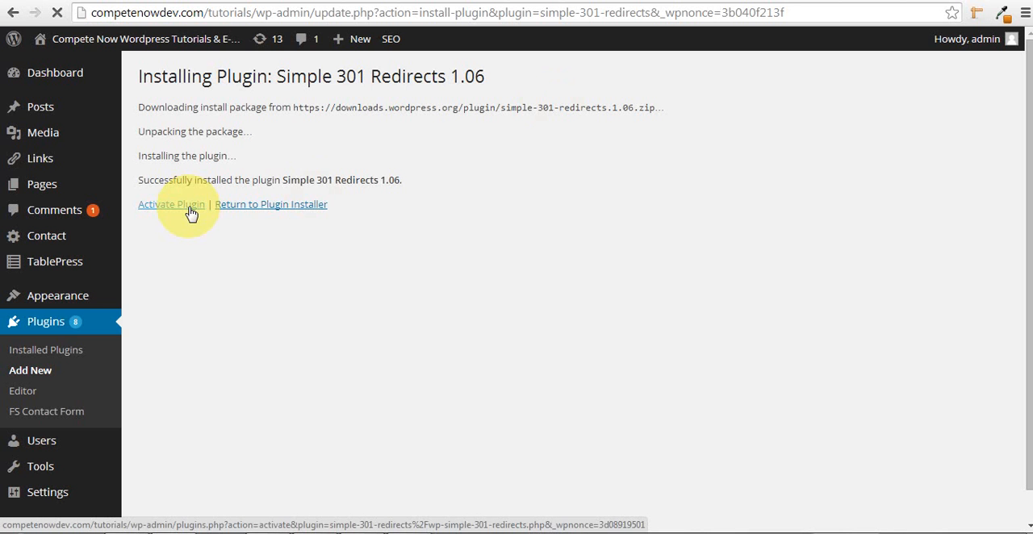
{"action": "left_click", "coordinate": [171, 204]}
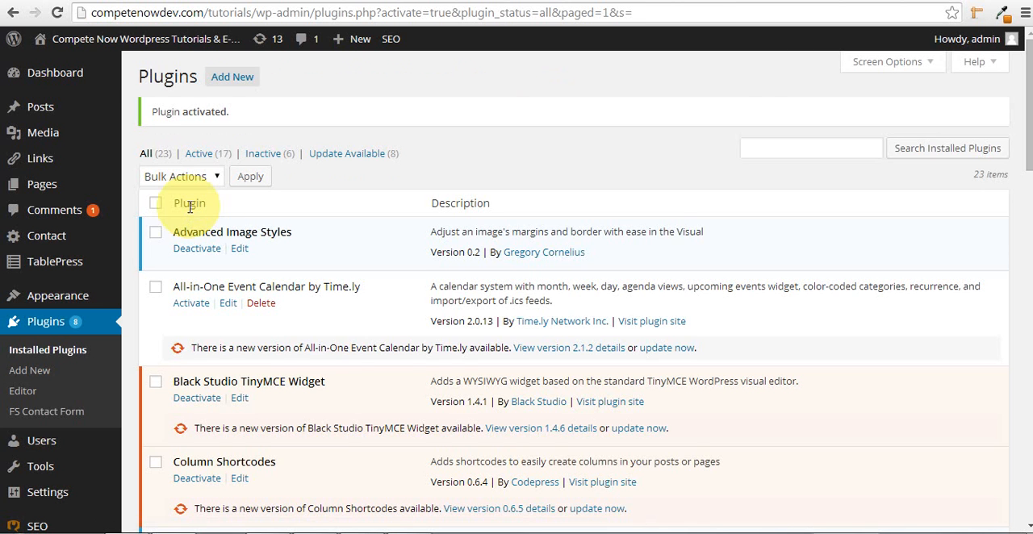
{"action": "mouse_move", "coordinate": [110, 303]}
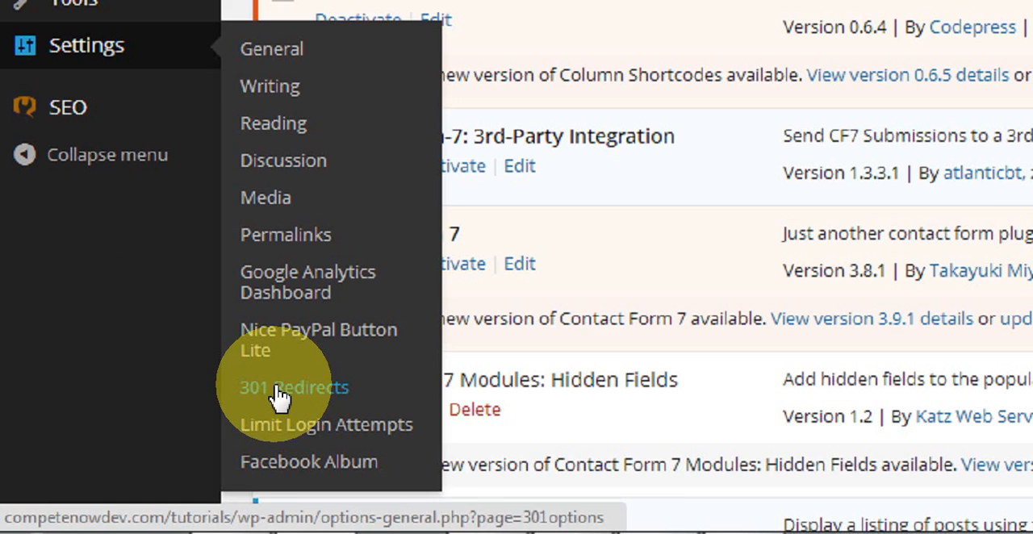
- Reach the Simple 301 Redirects settings page under Settings > 301 Redirects
{"action": "left_click", "coordinate": [294, 388]}
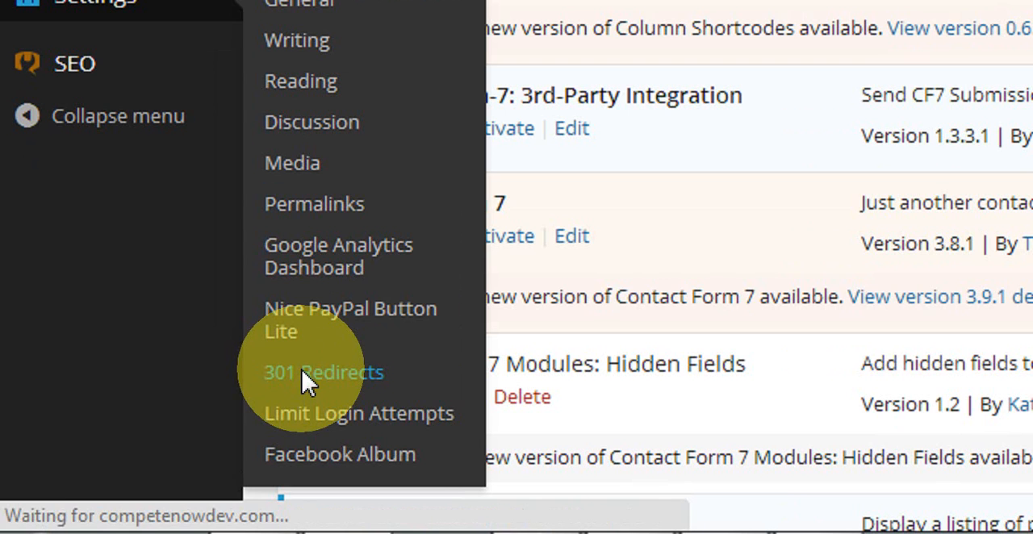
{"action": "left_click", "coordinate": [323, 371]}
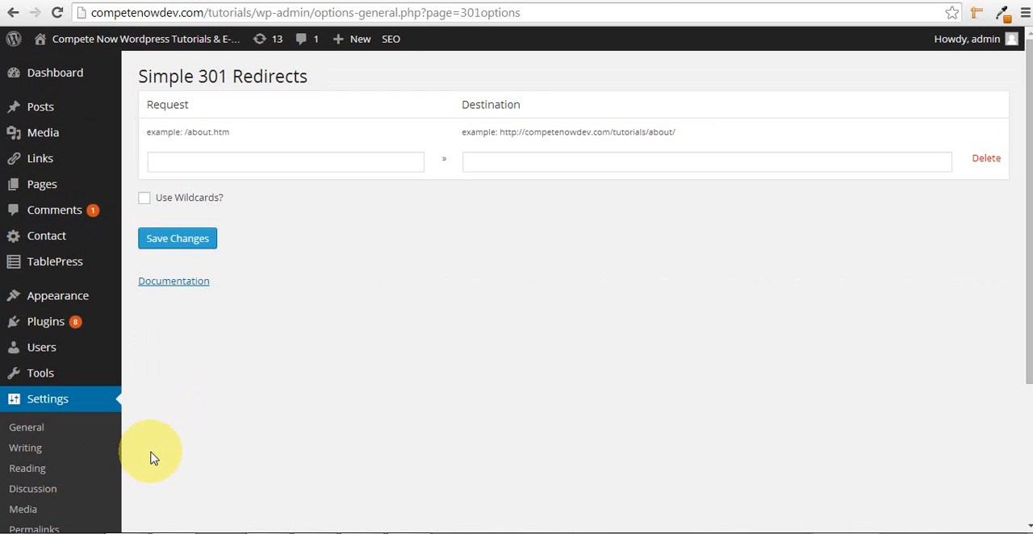
{"action": "mouse_move", "coordinate": [209, 132]}
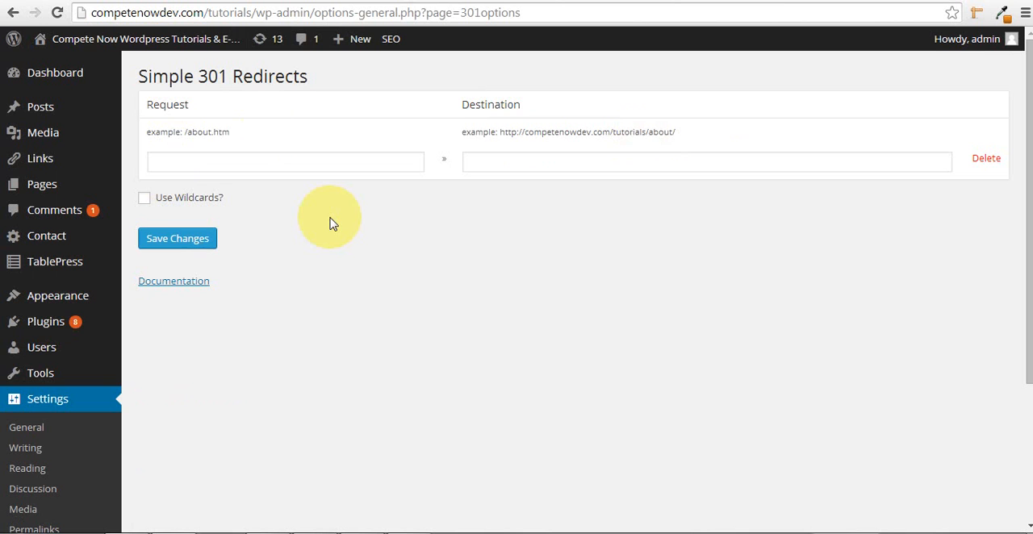
{"action": "mouse_move", "coordinate": [339, 63]}
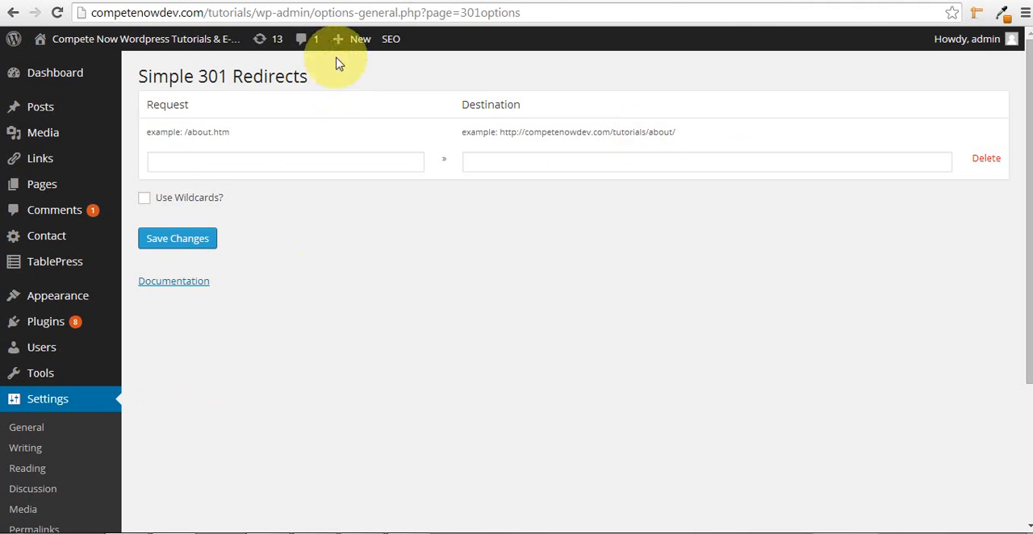
- Enter the old URL as the request and trim it to /about-us-2-oldURL, then view the public site
{"action": "left_click", "coordinate": [284, 161]}
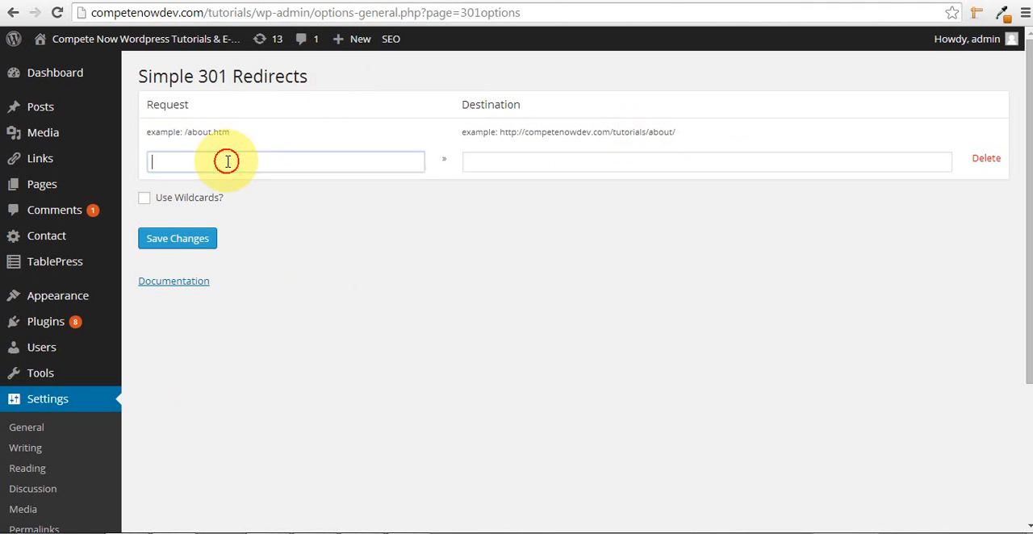
{"action": "type", "text": "http://competenowdev.com/tutorials/about-us-2-oldURL"}
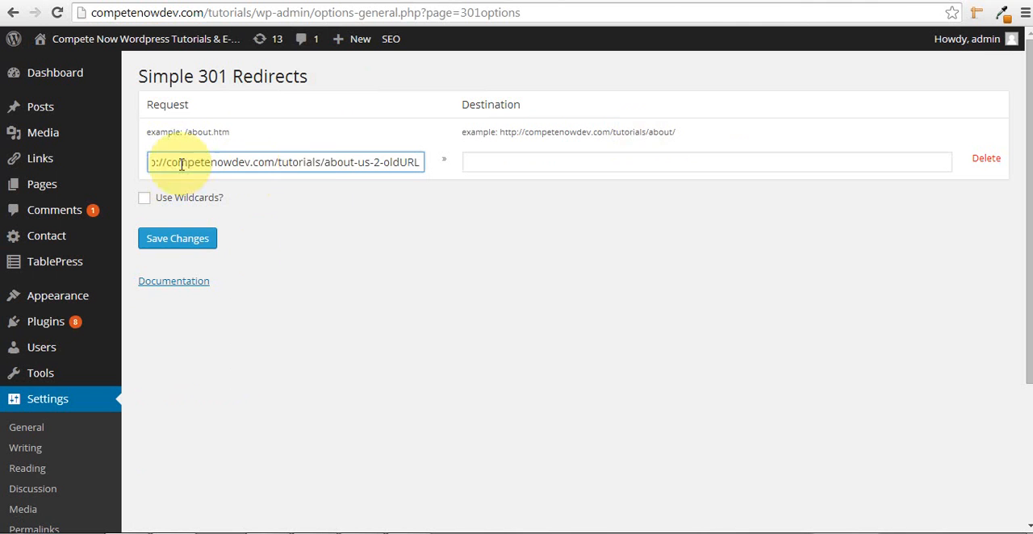
{"action": "double_click", "coordinate": [303, 163]}
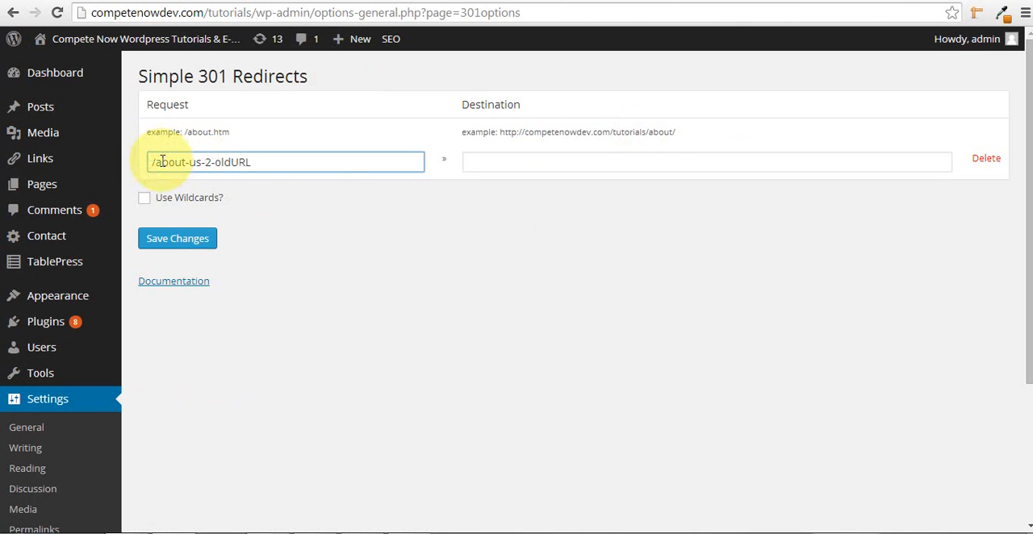
{"action": "mouse_move", "coordinate": [290, 190]}
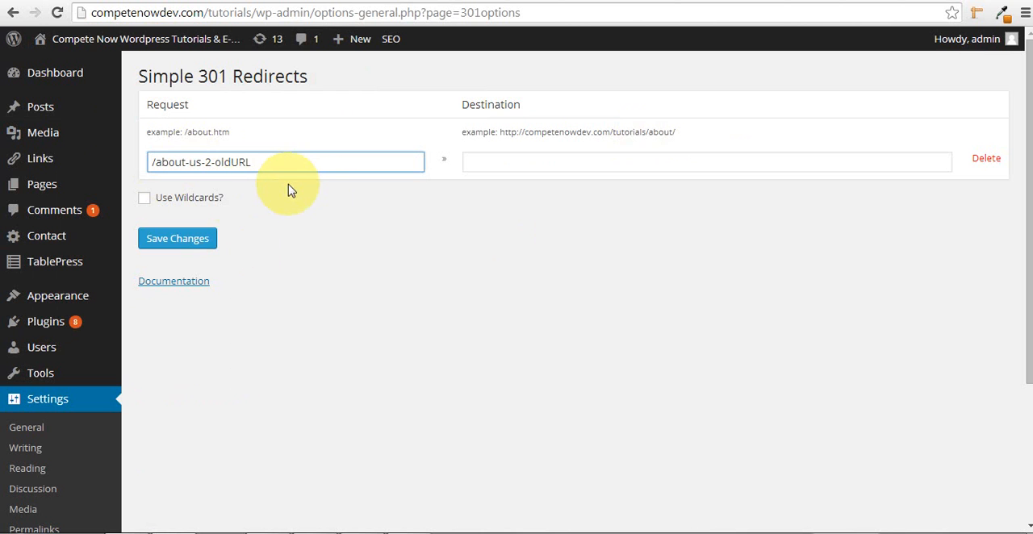
{"action": "left_click", "coordinate": [360, 39]}
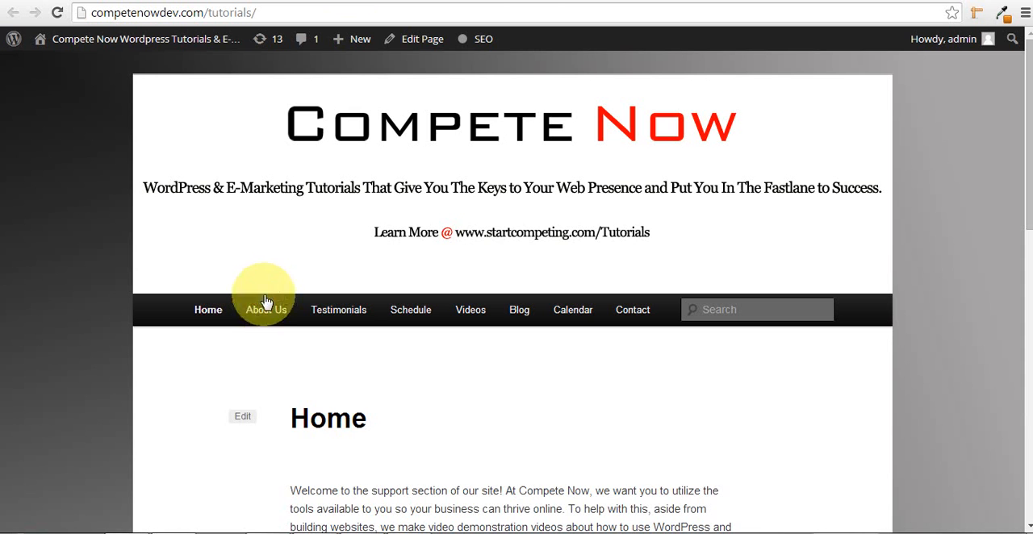
- Visit the live About Us page and copy its /about-us-2/ address
{"action": "left_click", "coordinate": [265, 310]}
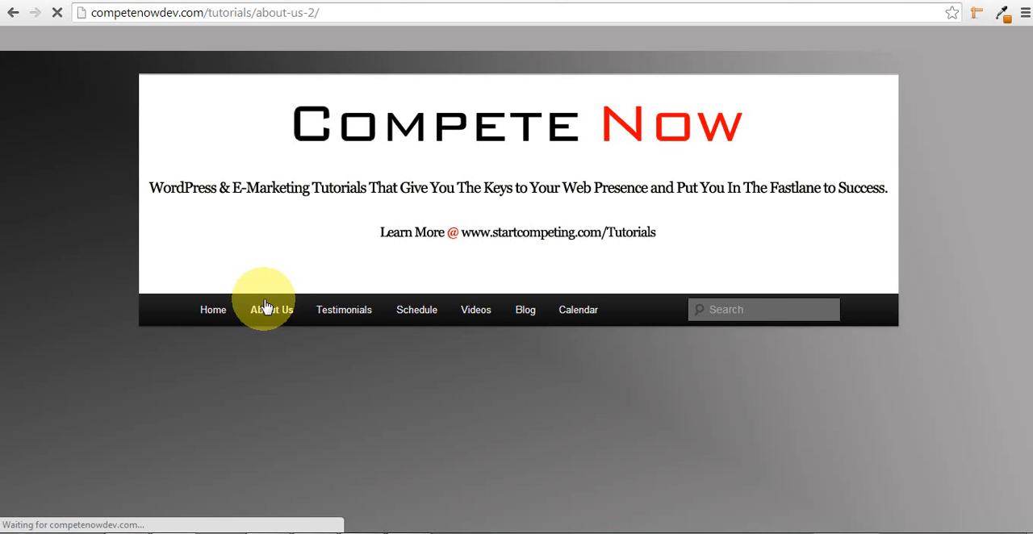
{"action": "left_click", "coordinate": [271, 310]}
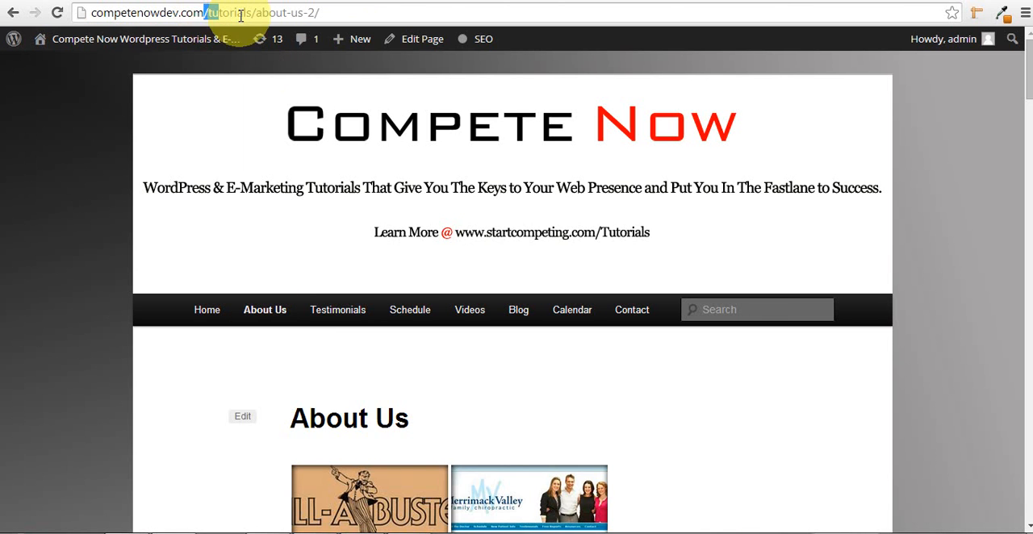
{"action": "right_click", "coordinate": [290, 13]}
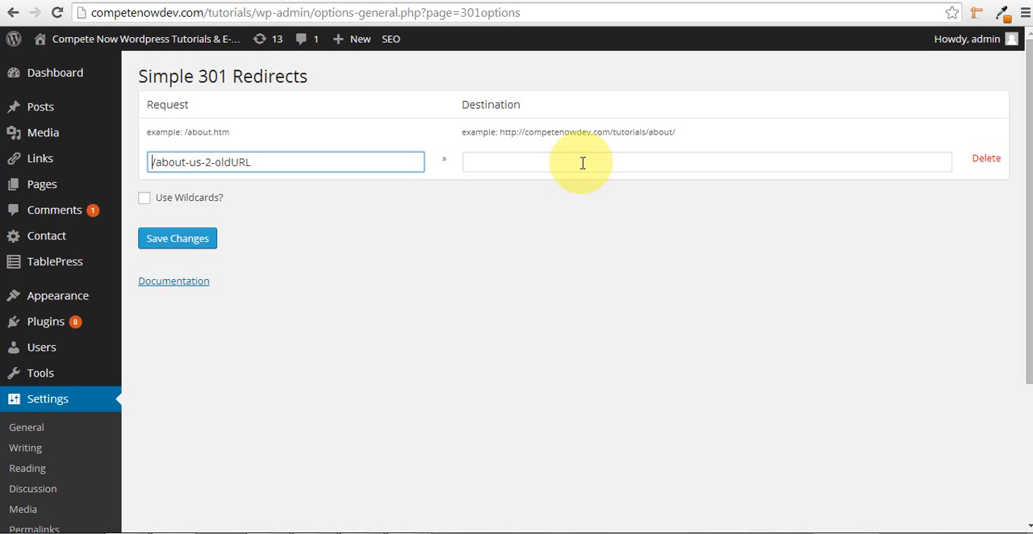
- Set the destination to /about-us-2/, enable Use Wildcards and save the redirect
{"action": "type", "text": "/about-us-2/"}
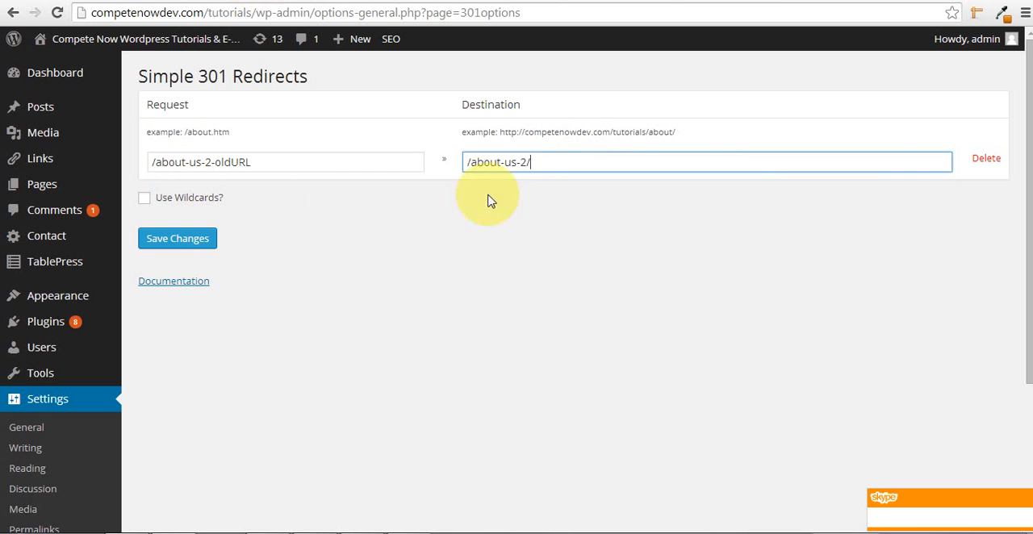
{"action": "mouse_move", "coordinate": [154, 200]}
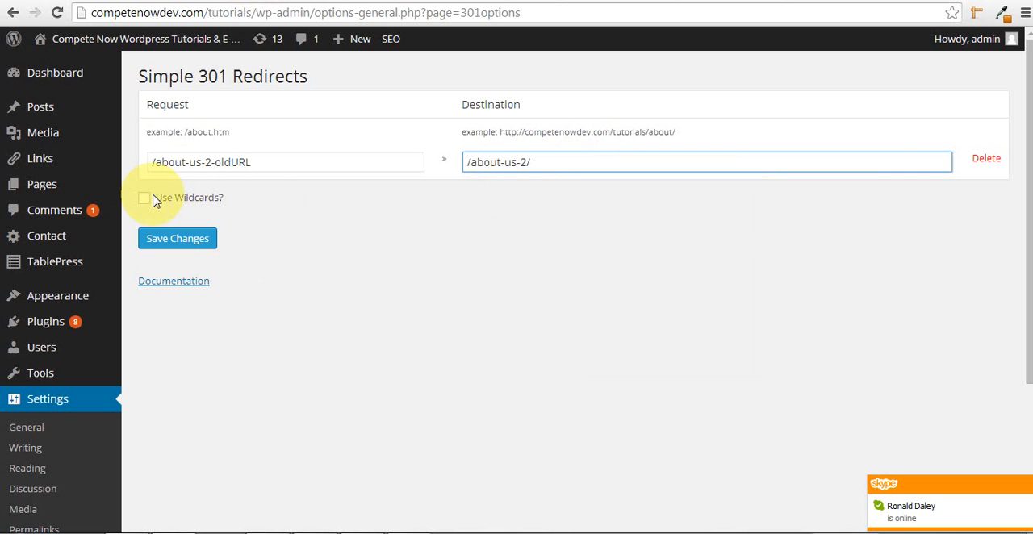
{"action": "left_click", "coordinate": [145, 199]}
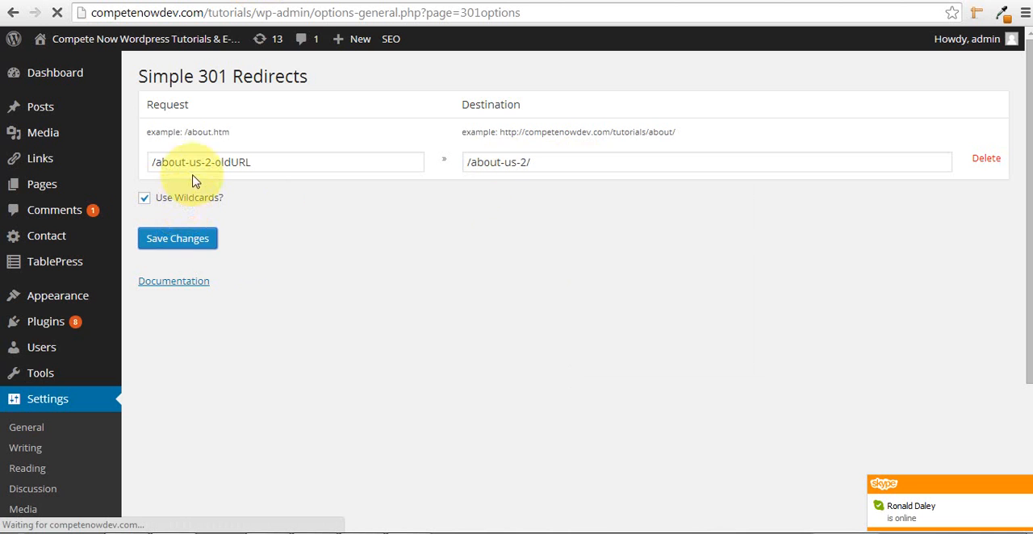
{"action": "left_click", "coordinate": [177, 239]}
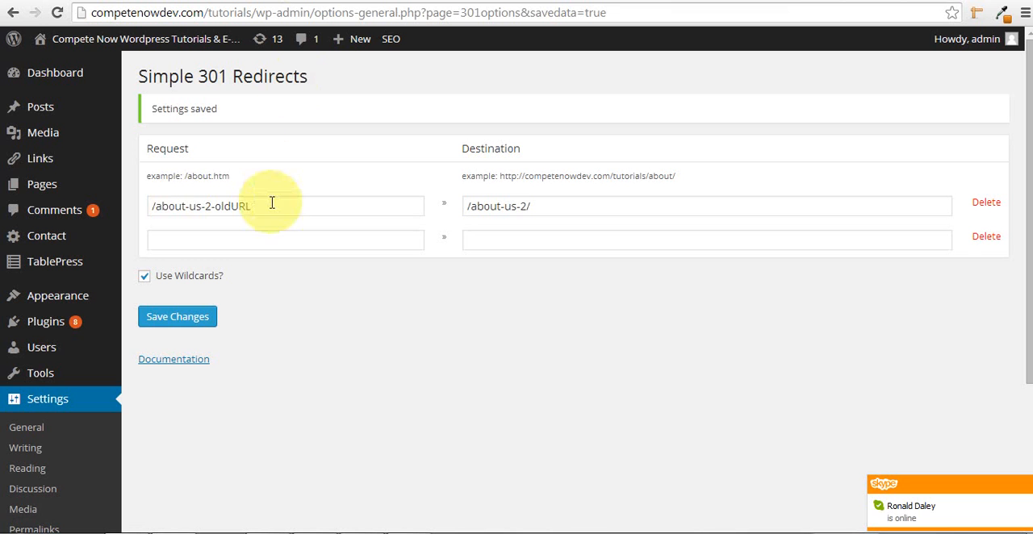
- Load the old -oldURL address and confirm it lands on the About Us page at /about-us-2/
{"action": "left_click", "coordinate": [287, 39]}
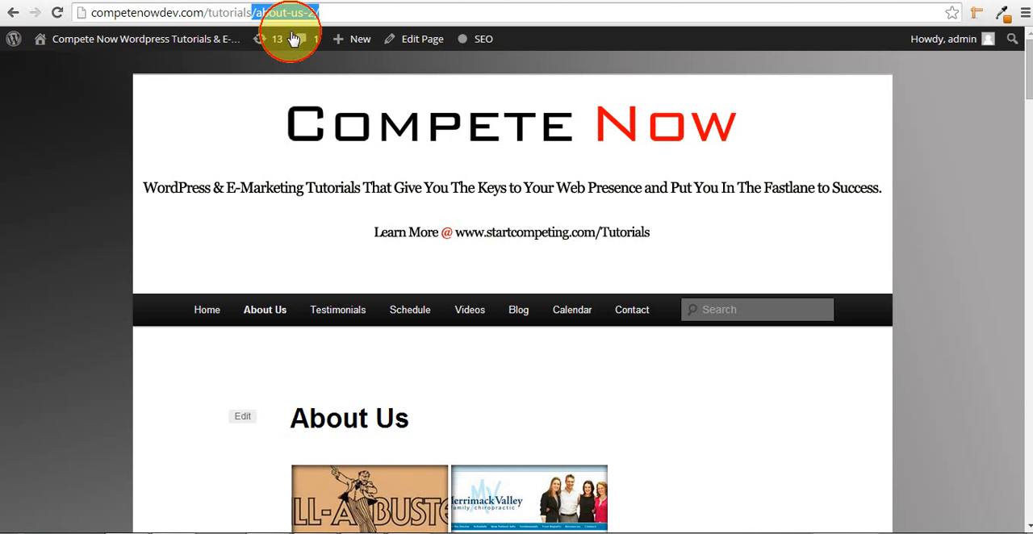
{"action": "type", "text": "-oldURL"}
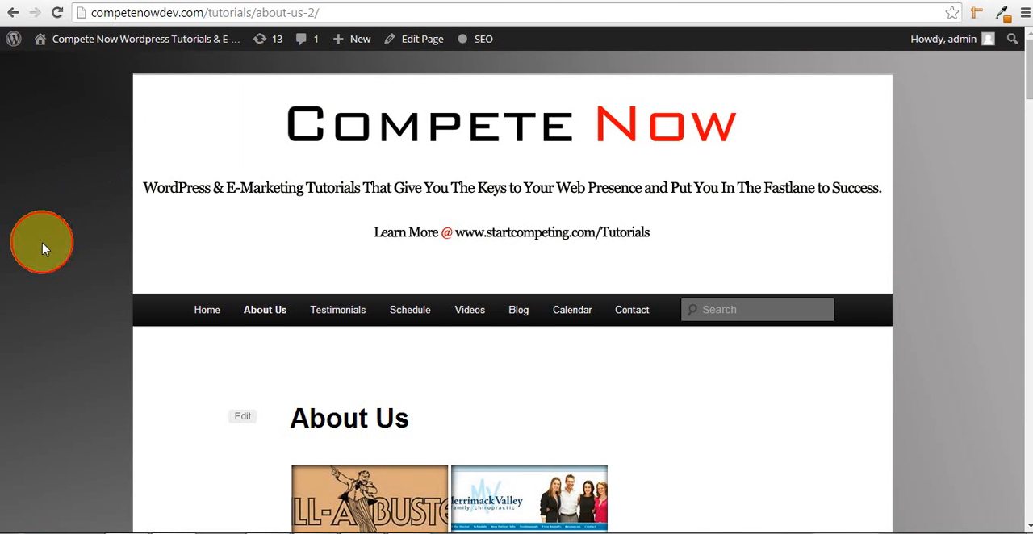
{"action": "scroll", "scroll_direction": "down", "scroll_amount": 3}
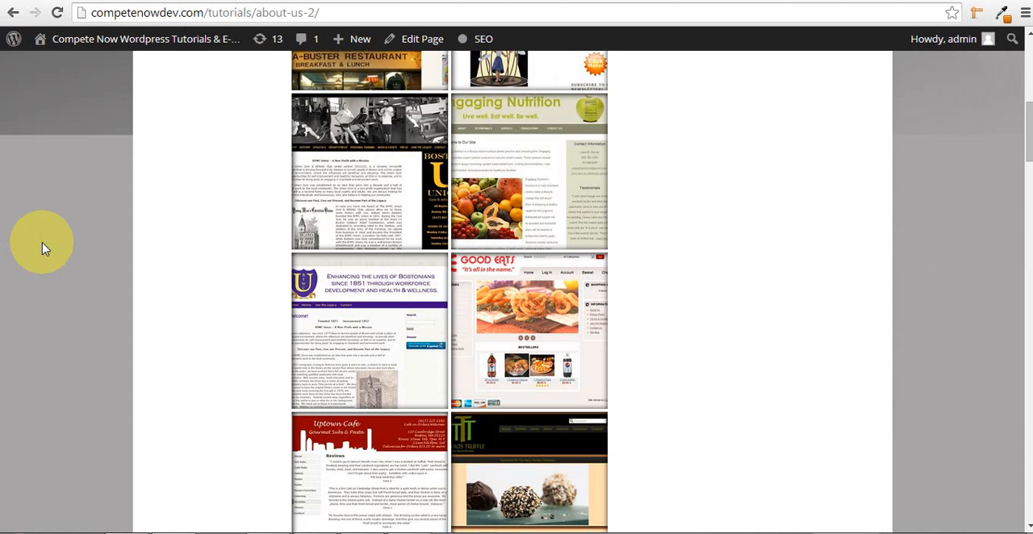